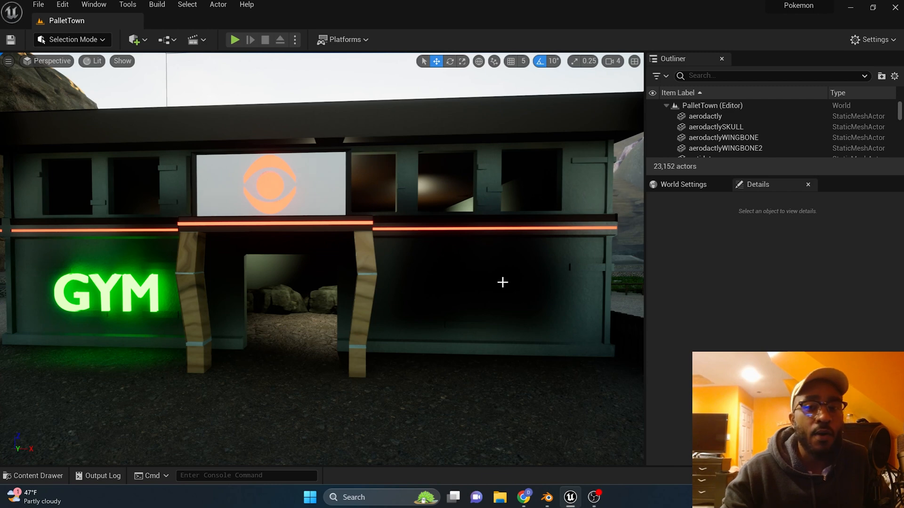
{"action": "mouse_move", "coordinate": [490, 299]}
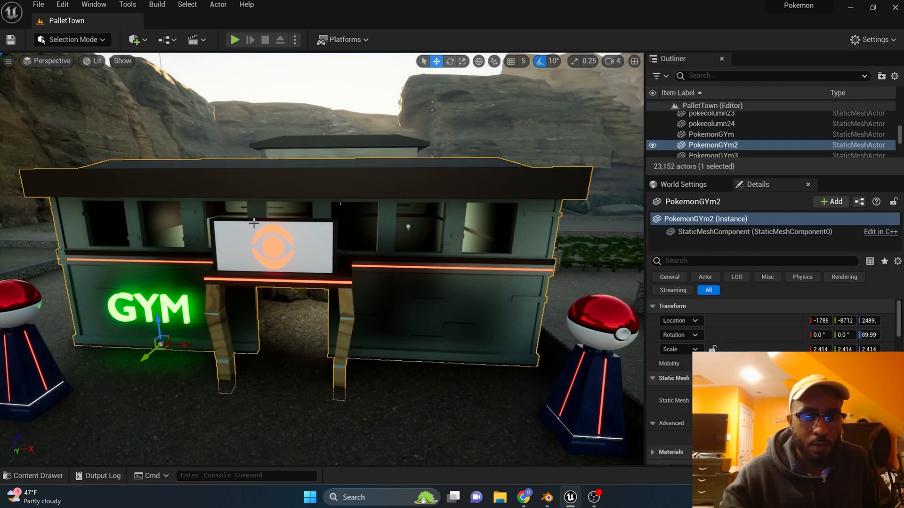
With PokemonGYm2 selected in Pallet Town, bring up the Selection Mode dropdown.
{"action": "left_click", "coordinate": [69, 39]}
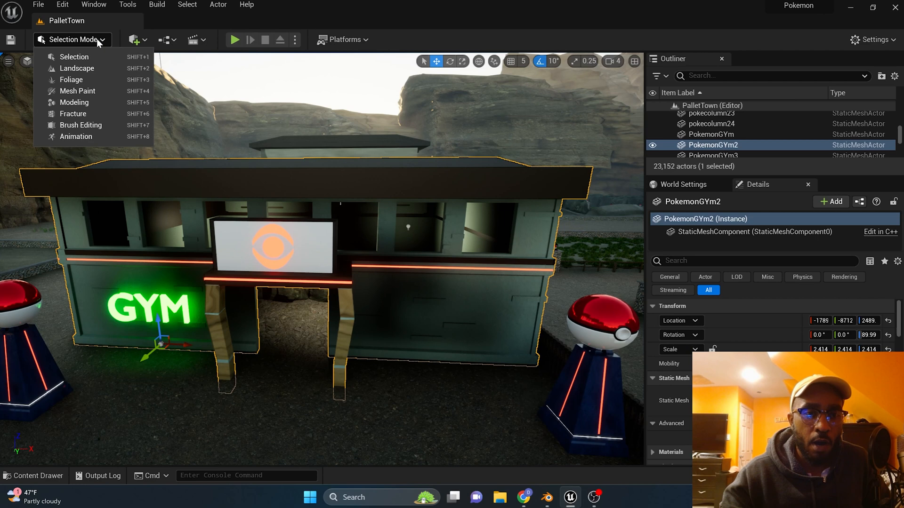
Apply Modeling Mode's MeshOps Remesh to the PokemonGYm2 gym mesh and accept it.
{"action": "left_click", "coordinate": [74, 102]}
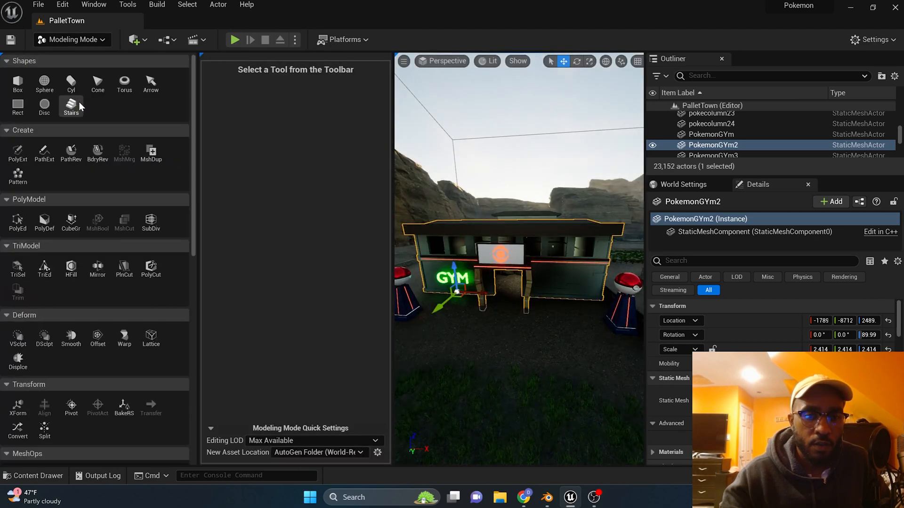
{"action": "scroll", "scroll_direction": "down", "scroll_amount": 3}
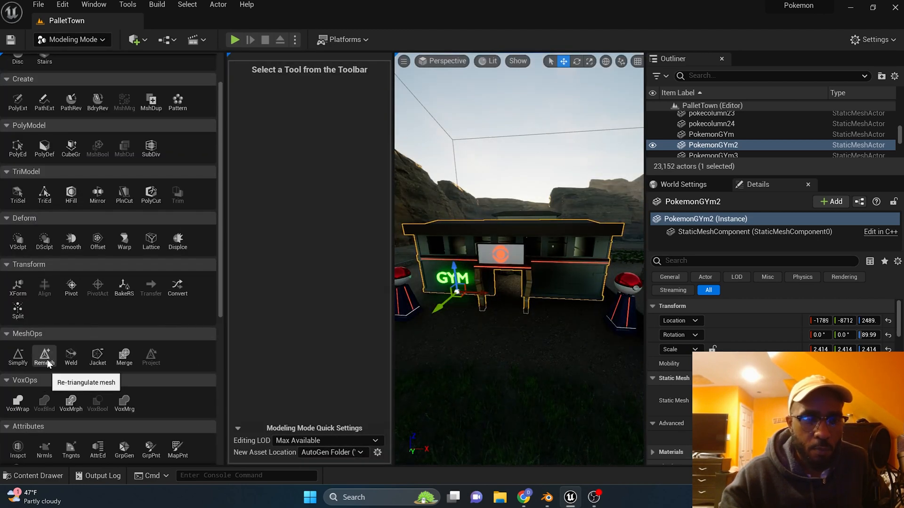
{"action": "left_click", "coordinate": [44, 356]}
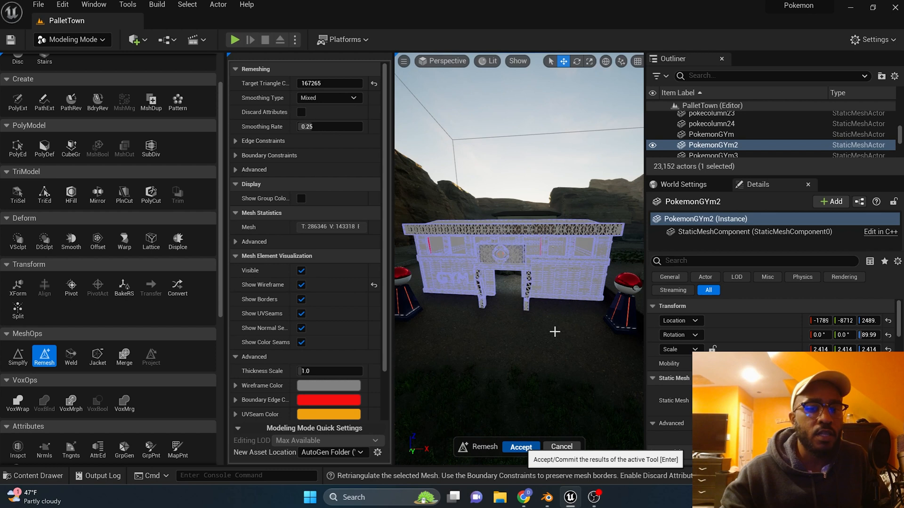
{"action": "left_click", "coordinate": [520, 446]}
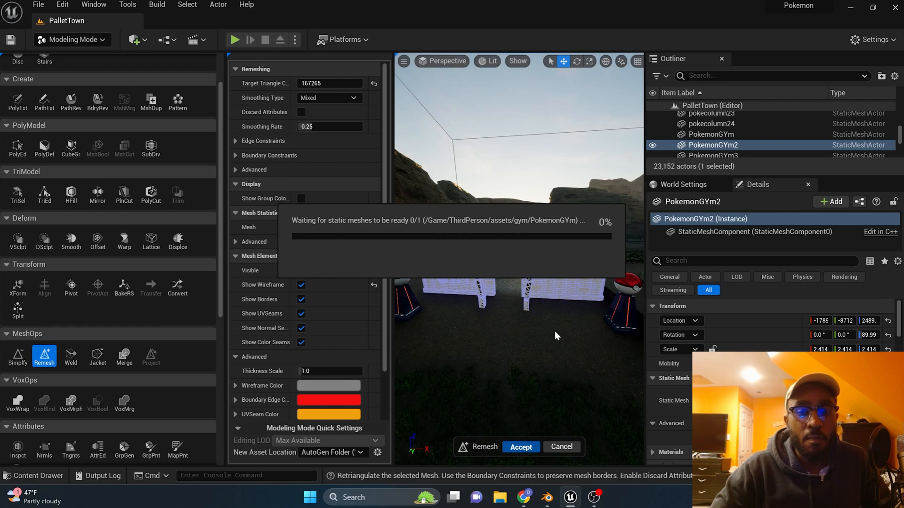
{"action": "left_click", "coordinate": [519, 447]}
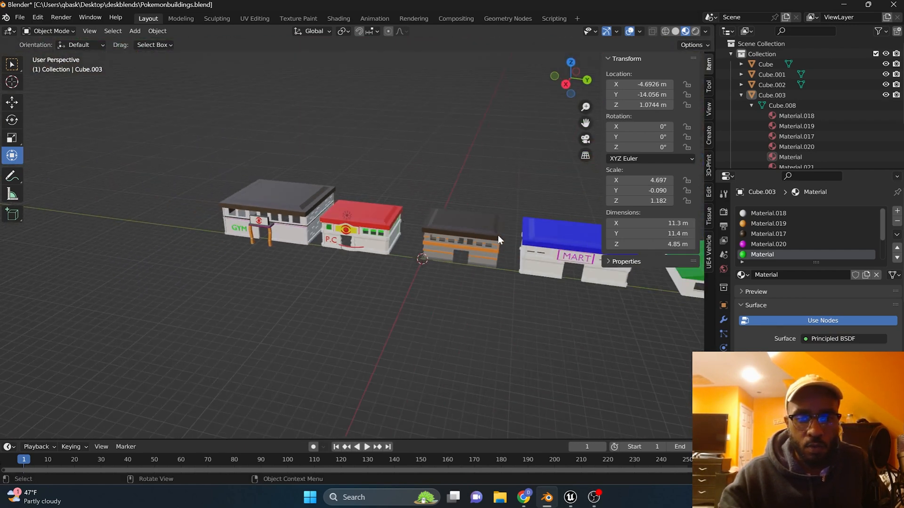
Bring gym model Cube.003 into view and lower it about 0.81 m on Z.
{"action": "left_click_drag", "start_coordinate": [456, 236], "coordinate": [167, 213]}
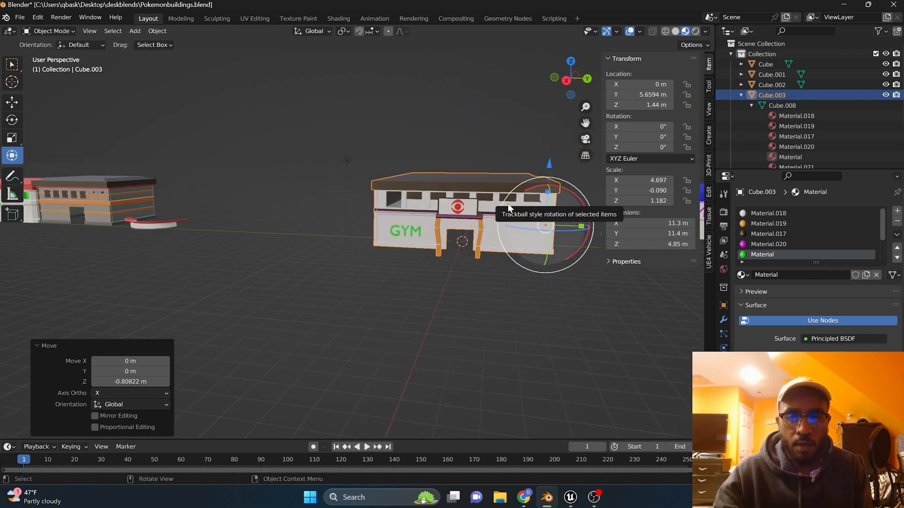
{"action": "right_click", "coordinate": [467, 208]}
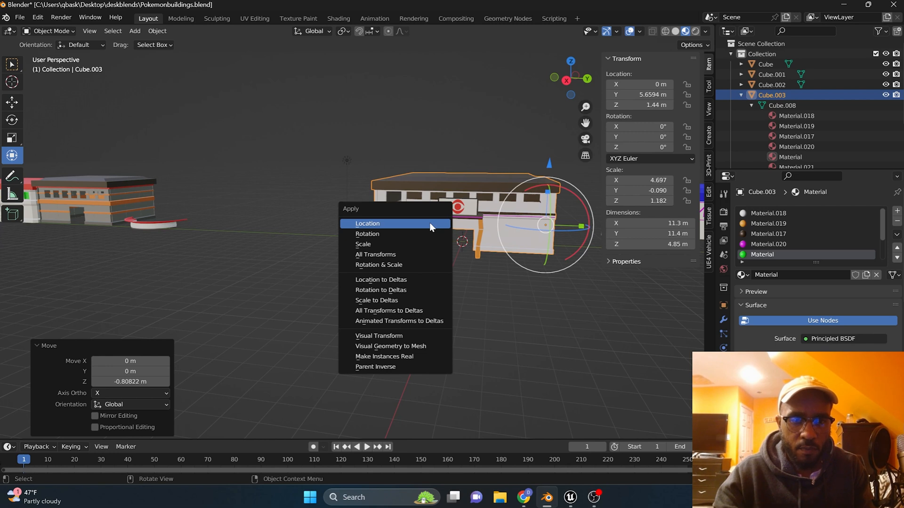
{"action": "mouse_move", "coordinate": [413, 244]}
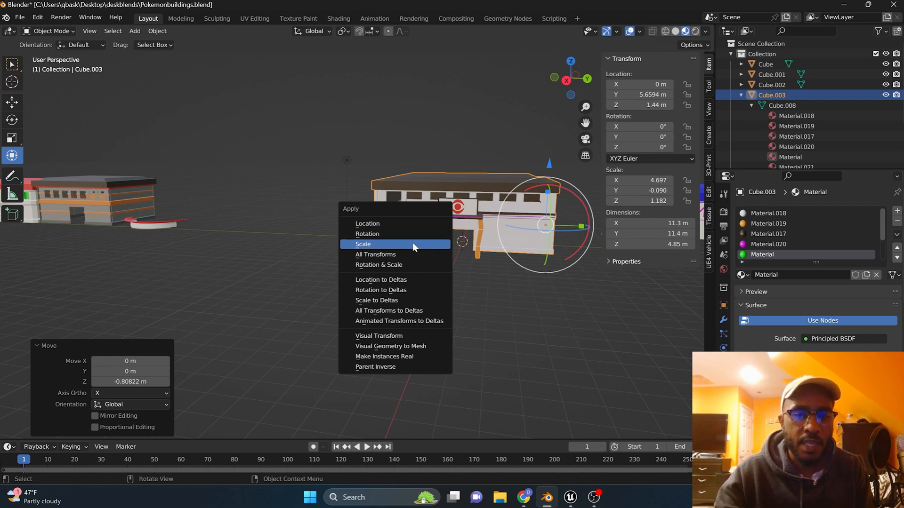
Apply the gym's scale and overwrite PokemonGYm.fbx via FBX export.
{"action": "left_click", "coordinate": [363, 244]}
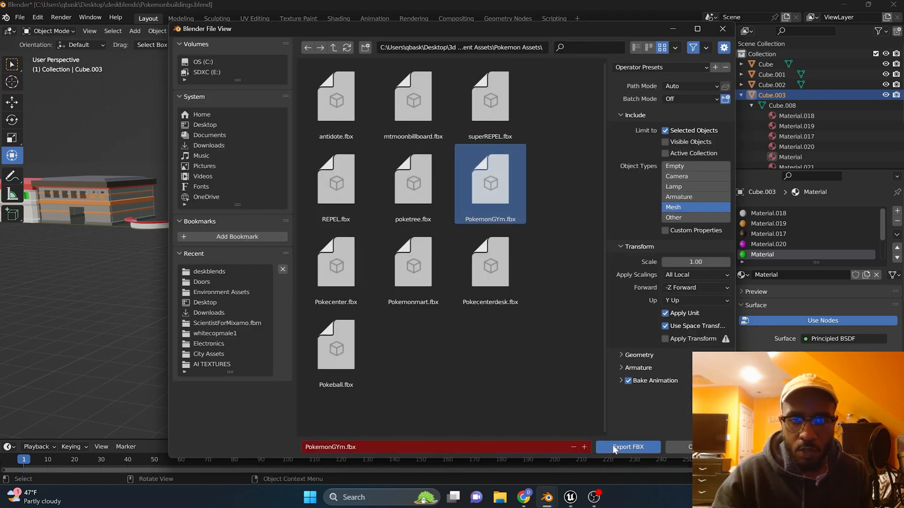
{"action": "left_click", "coordinate": [627, 447]}
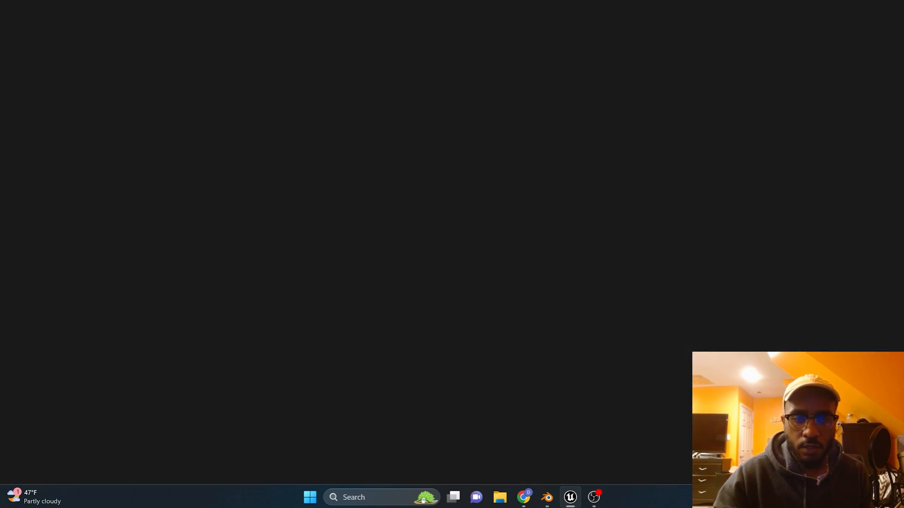
Reimport the PokemonGYm base mesh from 3d assets > Environment Assets > Pokemon Assets > PokemonGYm.
{"action": "left_click", "coordinate": [570, 497]}
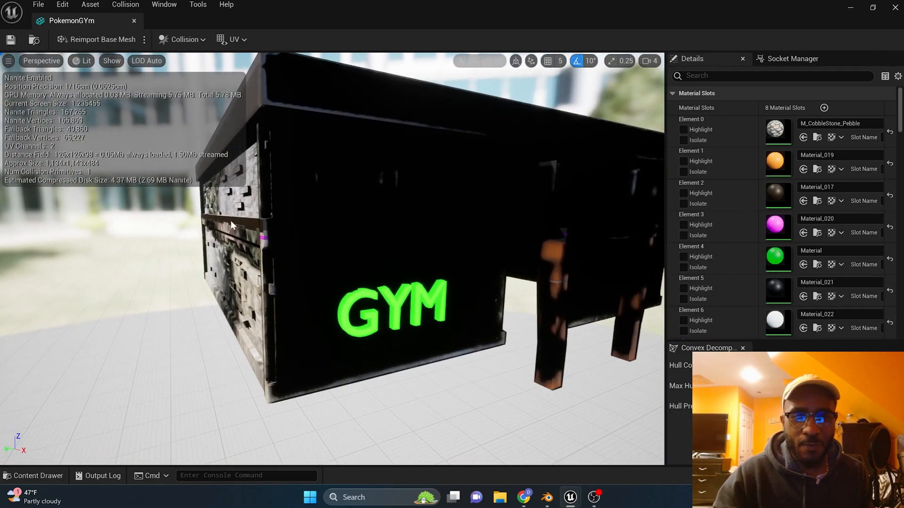
{"action": "left_click", "coordinate": [102, 39]}
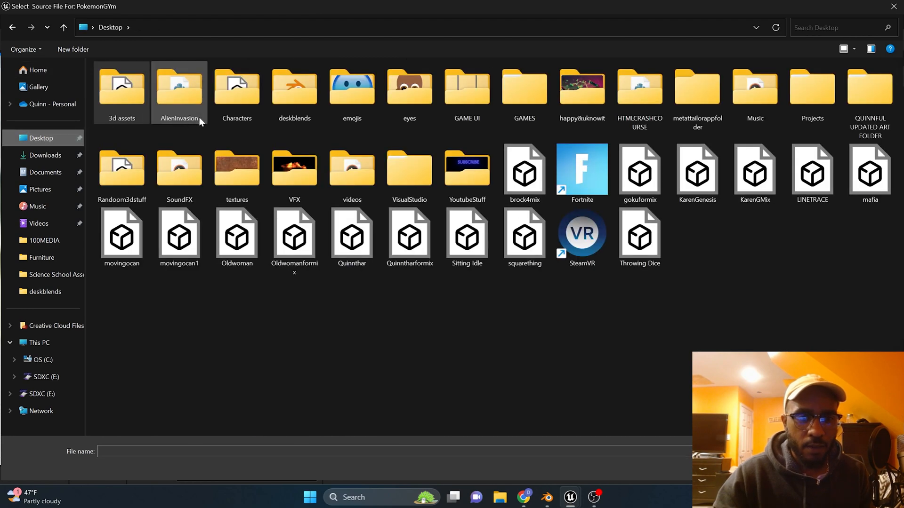
{"action": "double_click", "coordinate": [121, 87]}
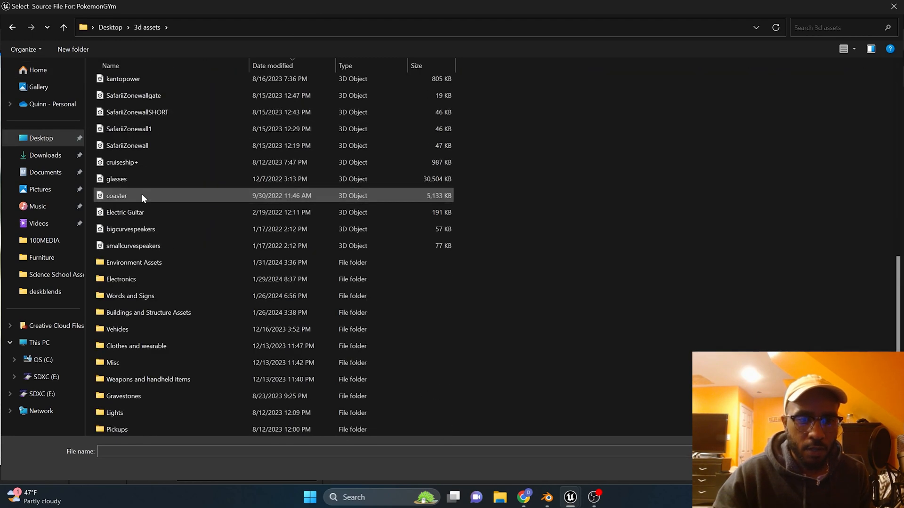
{"action": "double_click", "coordinate": [134, 263]}
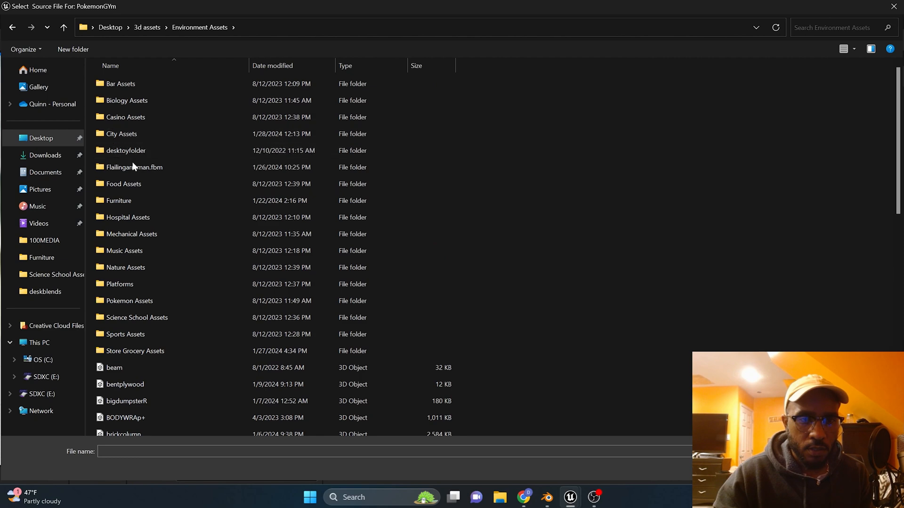
{"action": "double_click", "coordinate": [129, 300]}
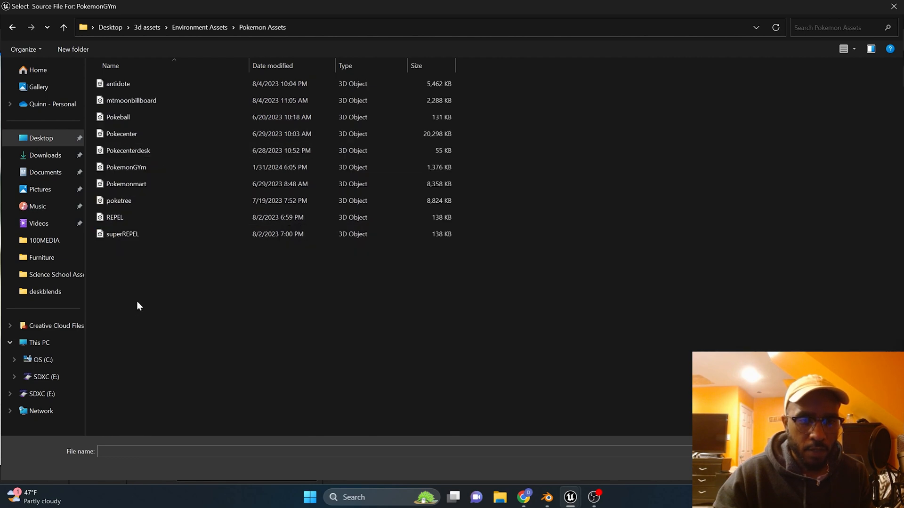
{"action": "left_click", "coordinate": [126, 167]}
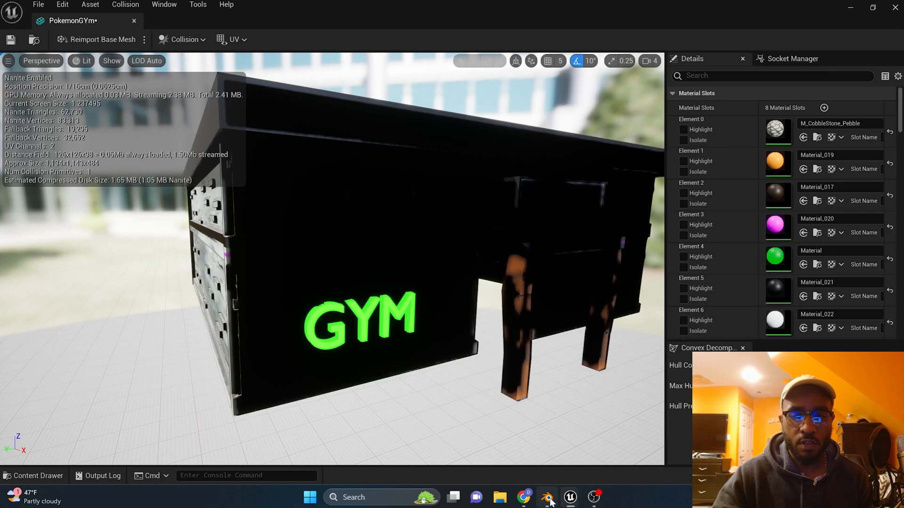
In Blender's Edit Mode, recalculate the gym mesh normals to face outside.
{"action": "left_click", "coordinate": [545, 497]}
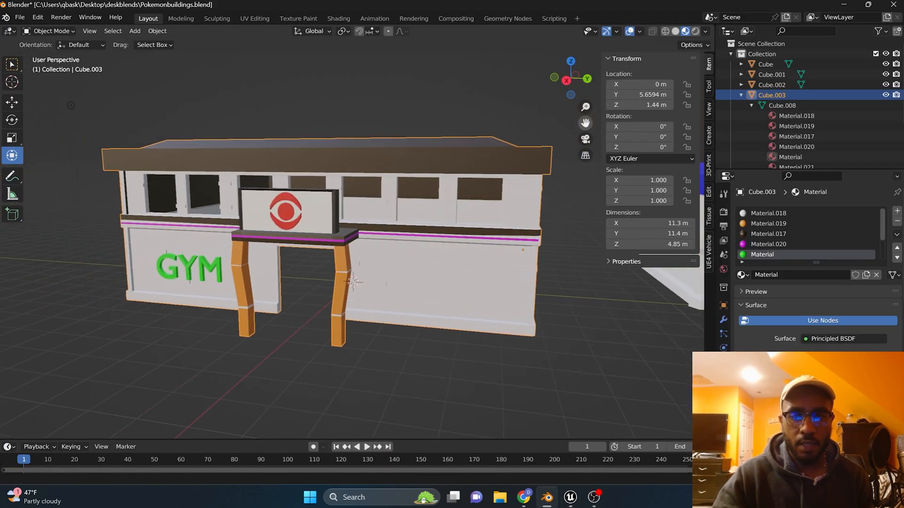
{"action": "key", "text": "Tab"}
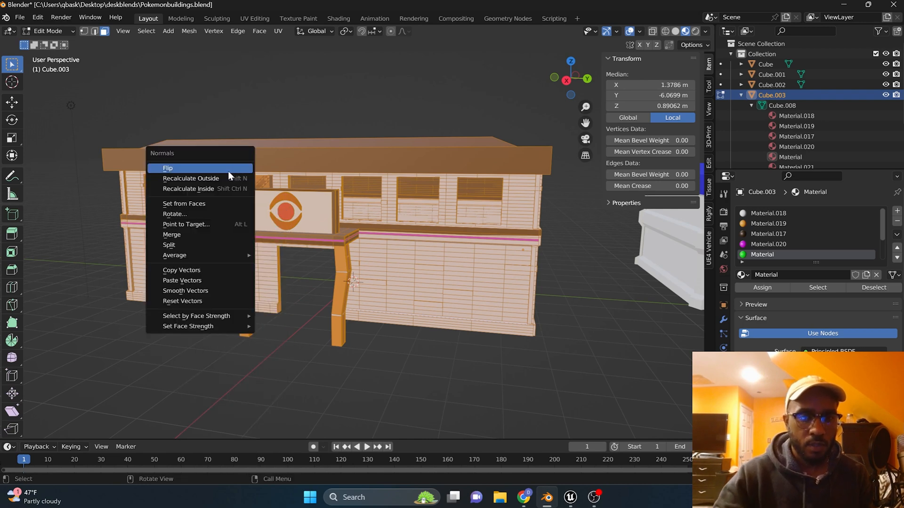
{"action": "left_click", "coordinate": [190, 178]}
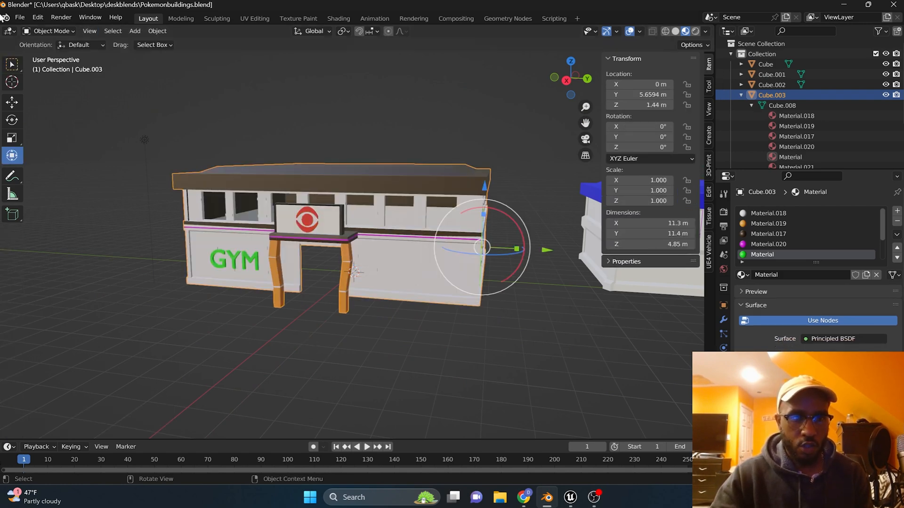
Export the corrected gym as FBX over PokemonGYm.fbx and return to Unreal.
{"action": "left_click", "coordinate": [20, 17]}
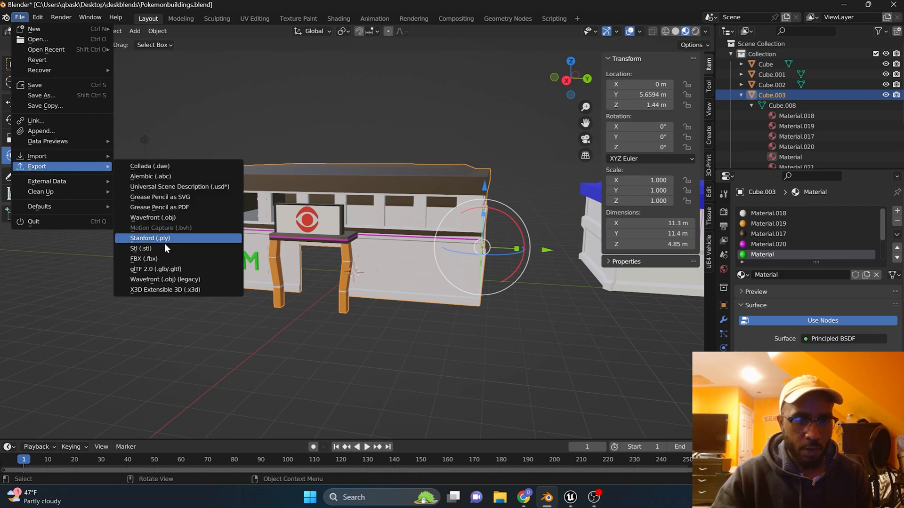
{"action": "left_click", "coordinate": [144, 258]}
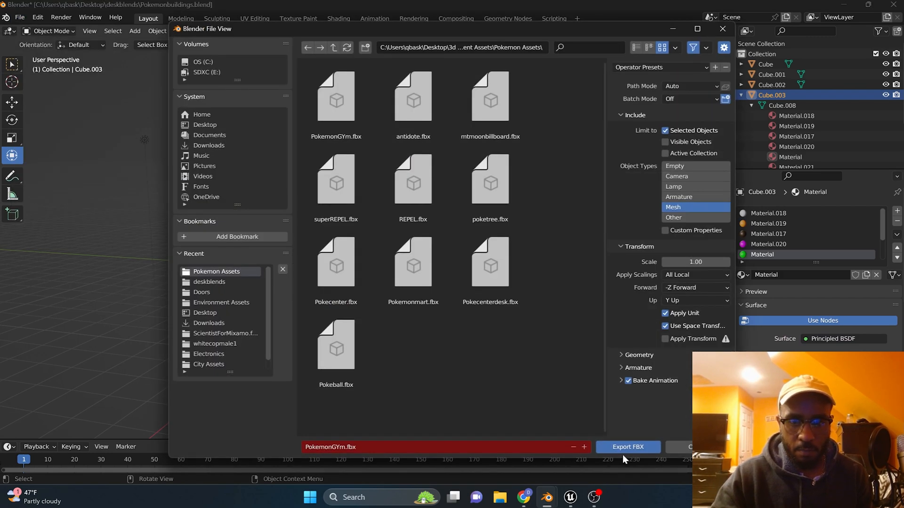
{"action": "left_click", "coordinate": [627, 447]}
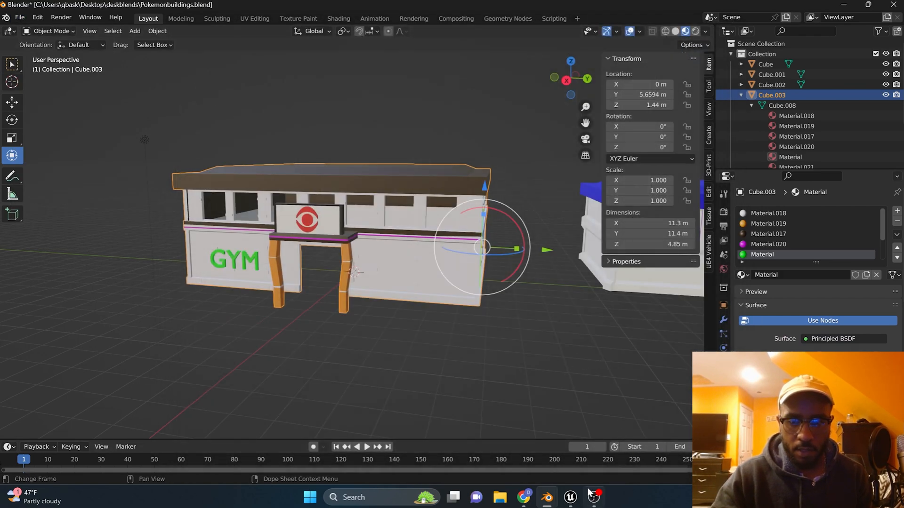
{"action": "left_click", "coordinate": [569, 497]}
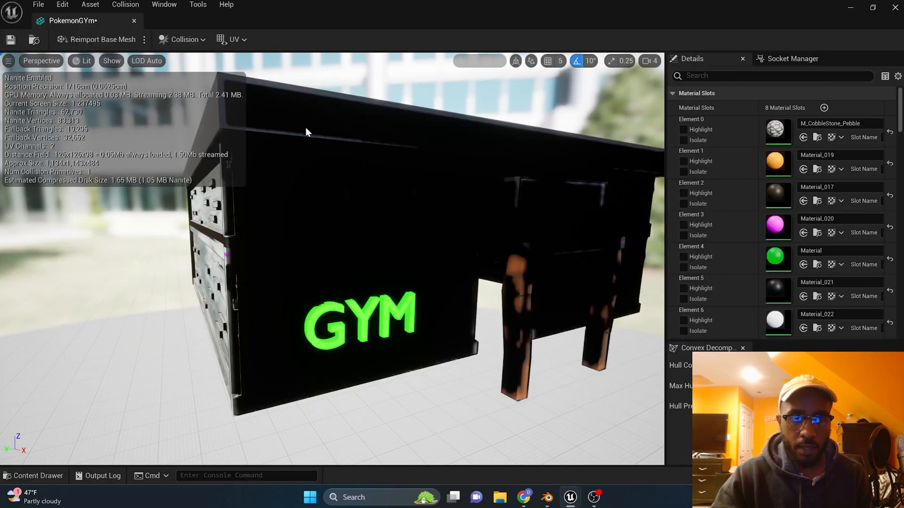
Reimport the corrected gym mesh and drag the PokemonGYm actor slightly down on Z.
{"action": "left_click", "coordinate": [102, 39]}
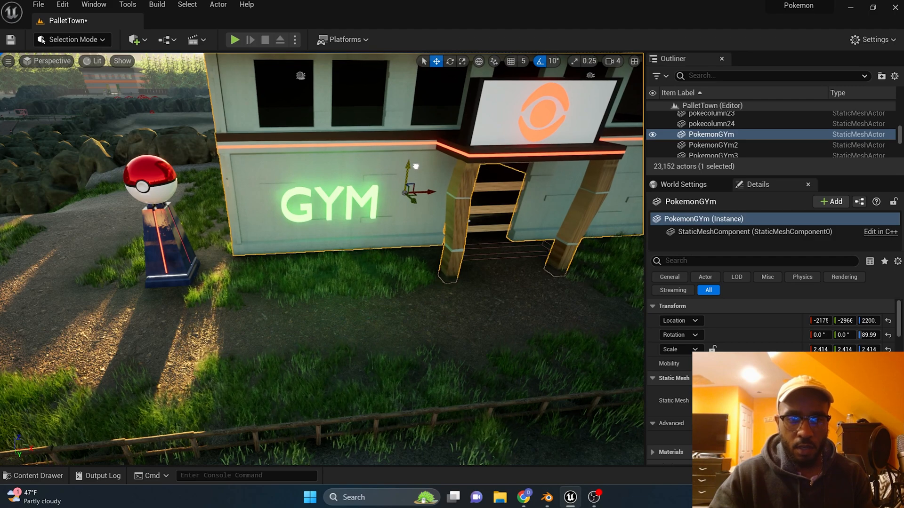
{"action": "left_click_drag", "start_coordinate": [409, 167], "coordinate": [429, 281]}
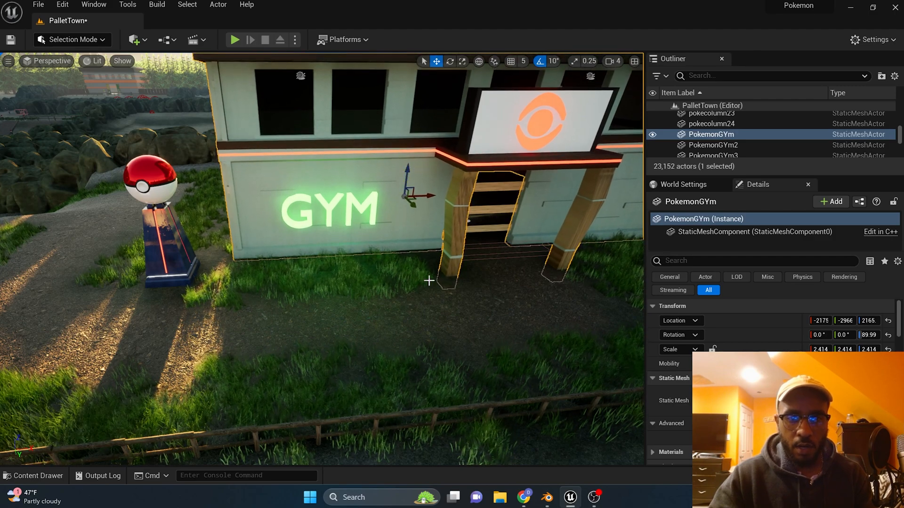